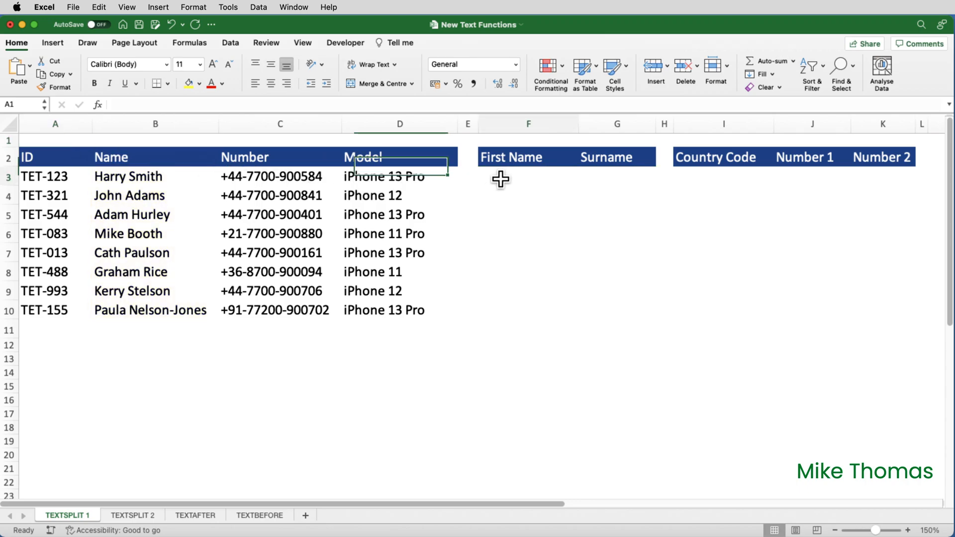
Step: Enter =TEXTSPLIT(B3," ") in F3 to split Harry Smith into first name and surname
type("=t")
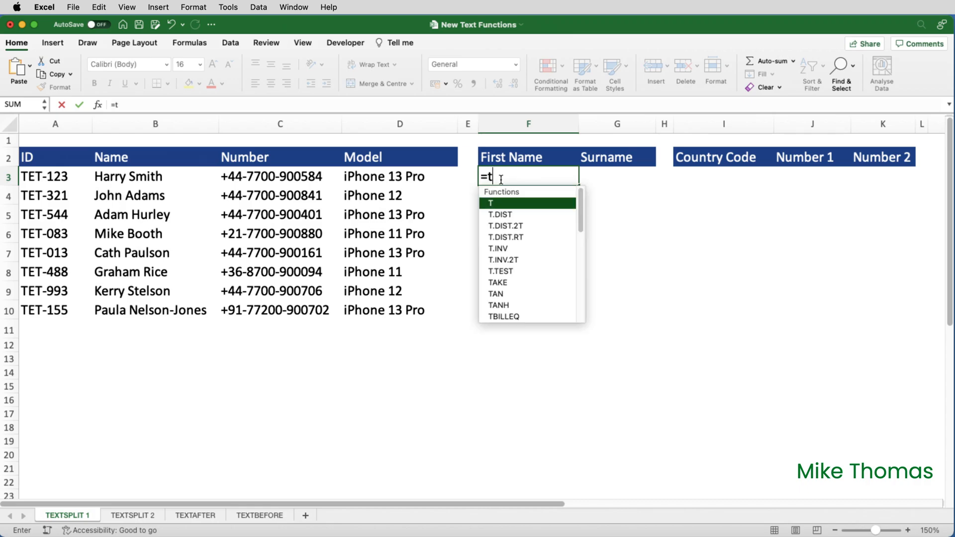
type("e")
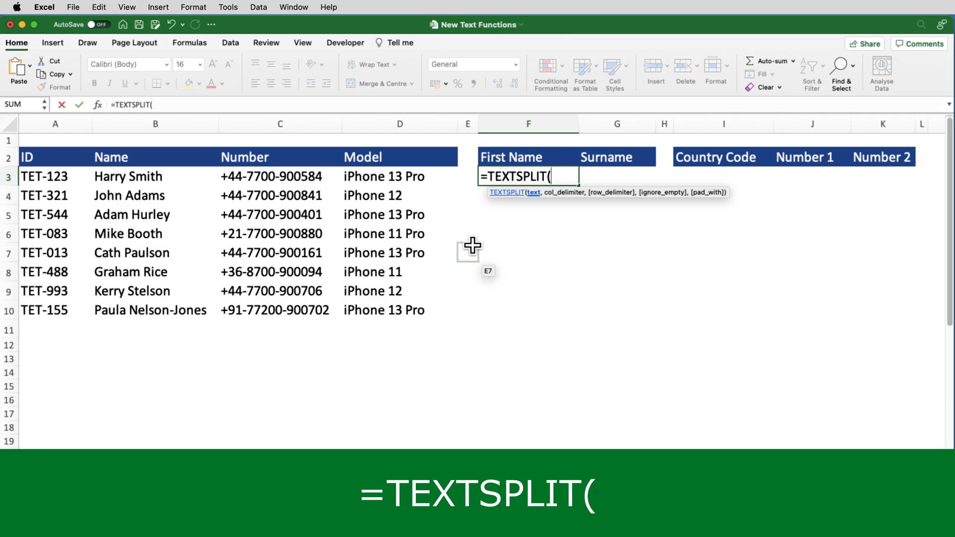
left_click(155, 177)
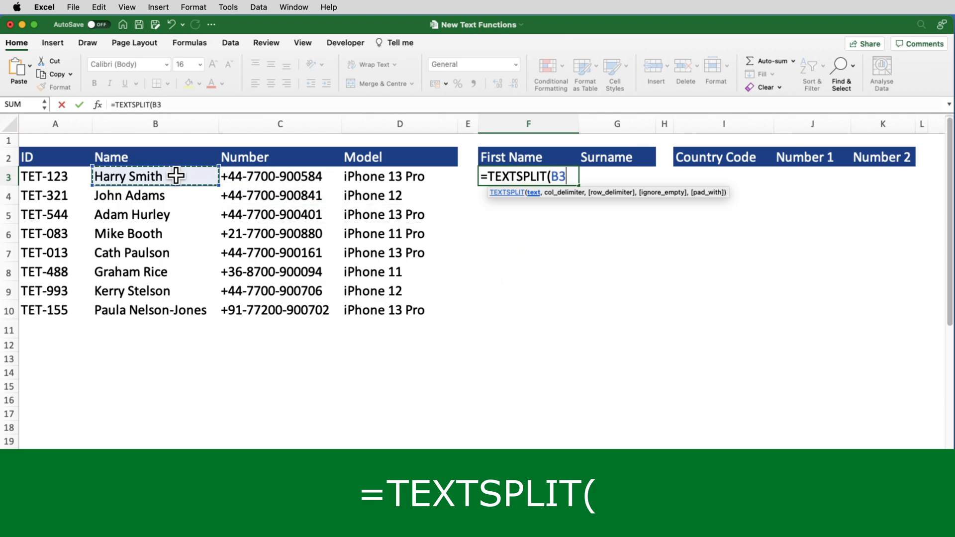
type(",")
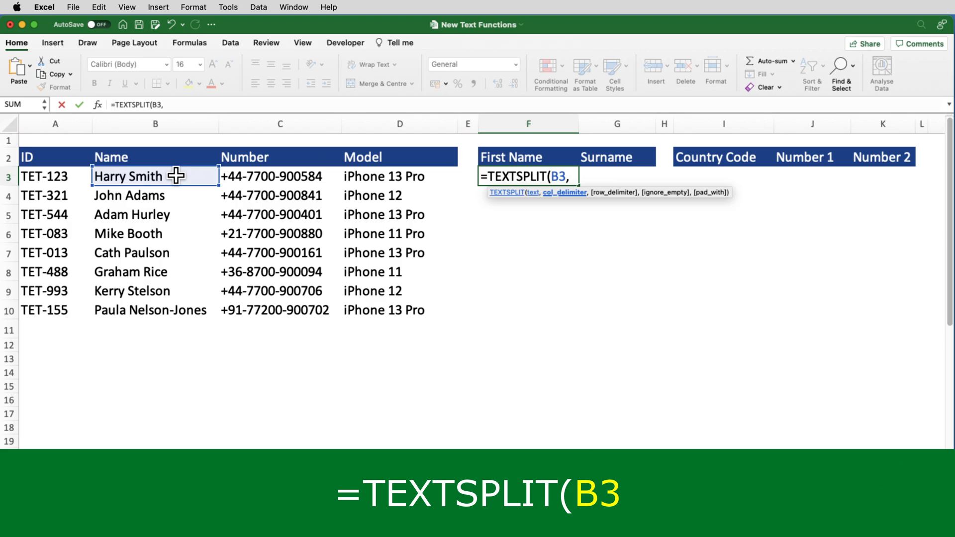
type("\" \"")
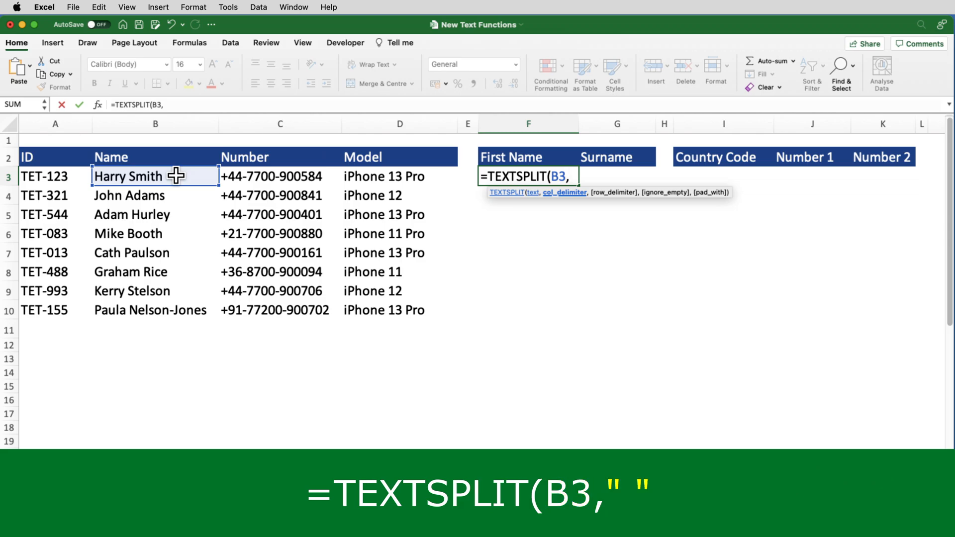
type("\" \")")
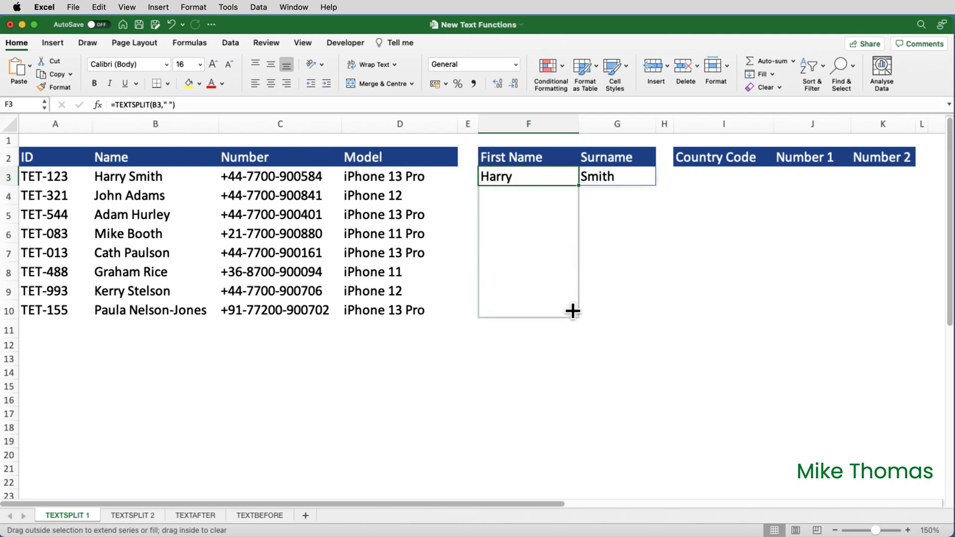
Step: Copy the F3 TEXTSPLIT formula down to row 10 for all eight names
left_click_drag(571, 176, 572, 310)
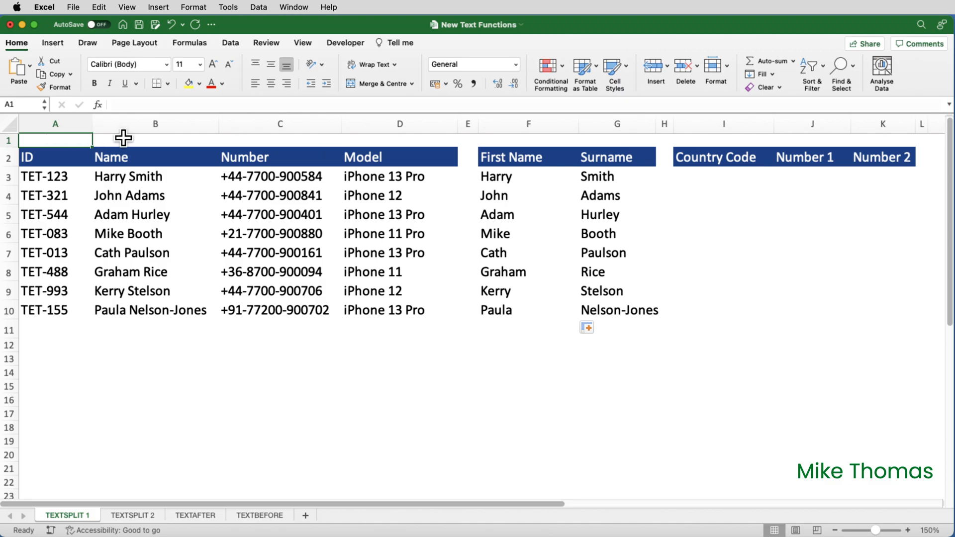
Step: Enter =TEXTSPLIT(C3,"-") in I3 and fill it down to row 10
left_click(723, 177)
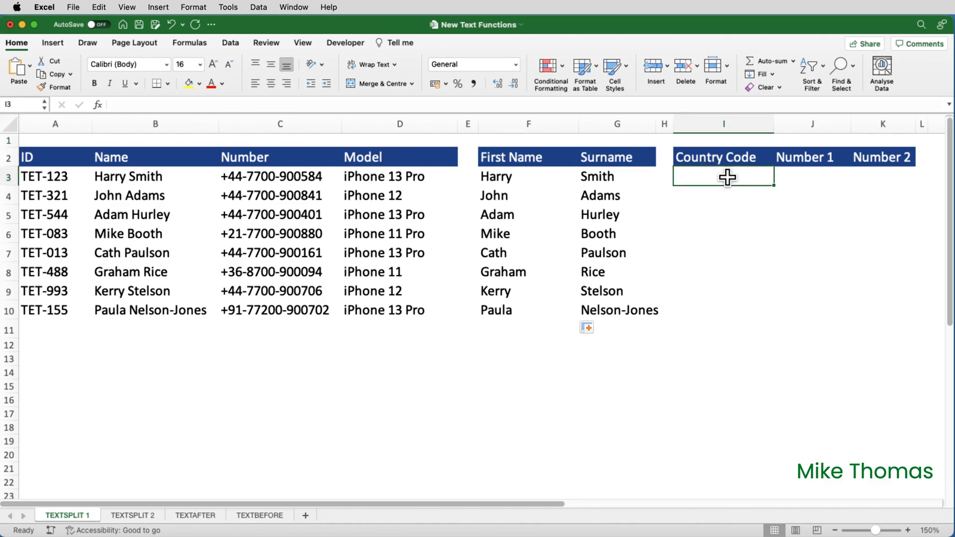
type("=te")
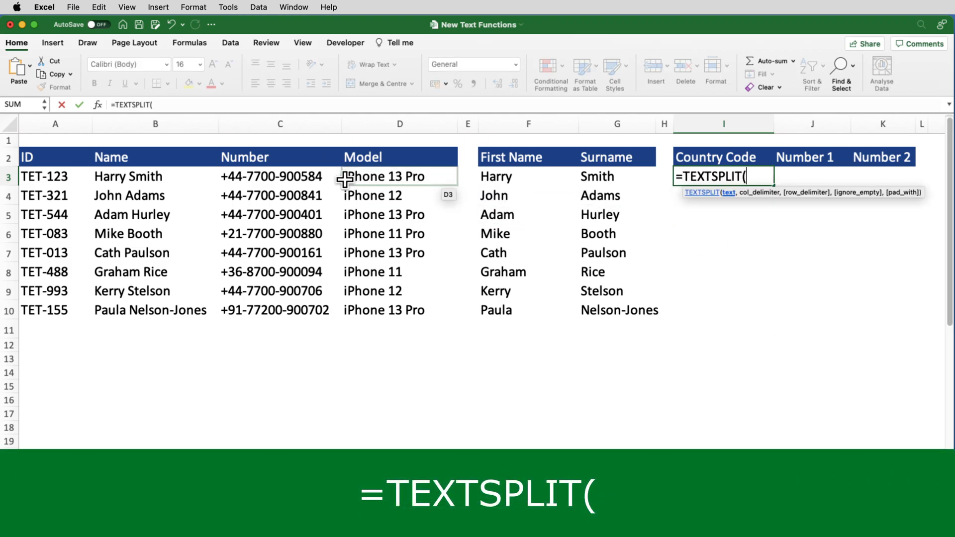
left_click(280, 176)
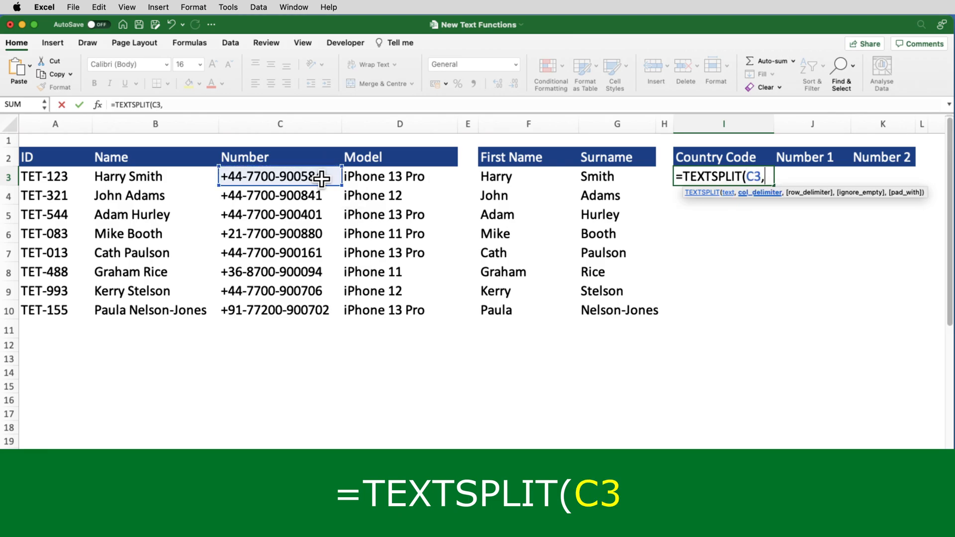
type("\"-\")")
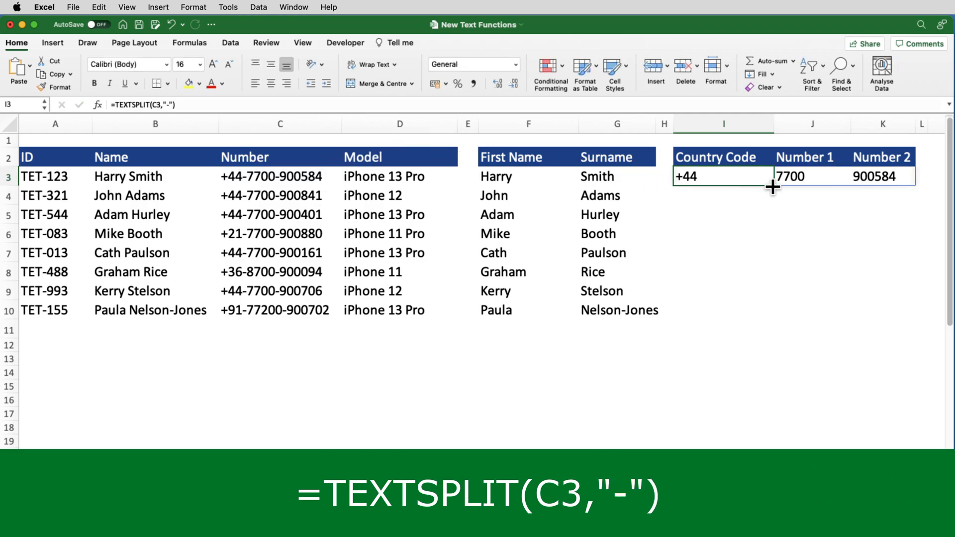
left_click_drag(773, 187, 765, 321)
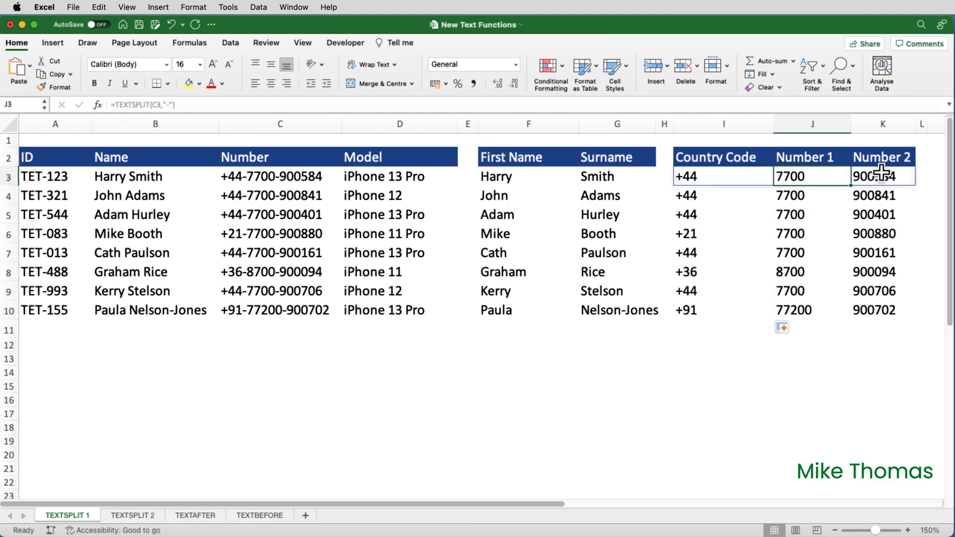
Step: Inspect the phone-split formulas in rows 3–5, then go to the TEXTSPLIT 2 sheet
left_click(881, 176)
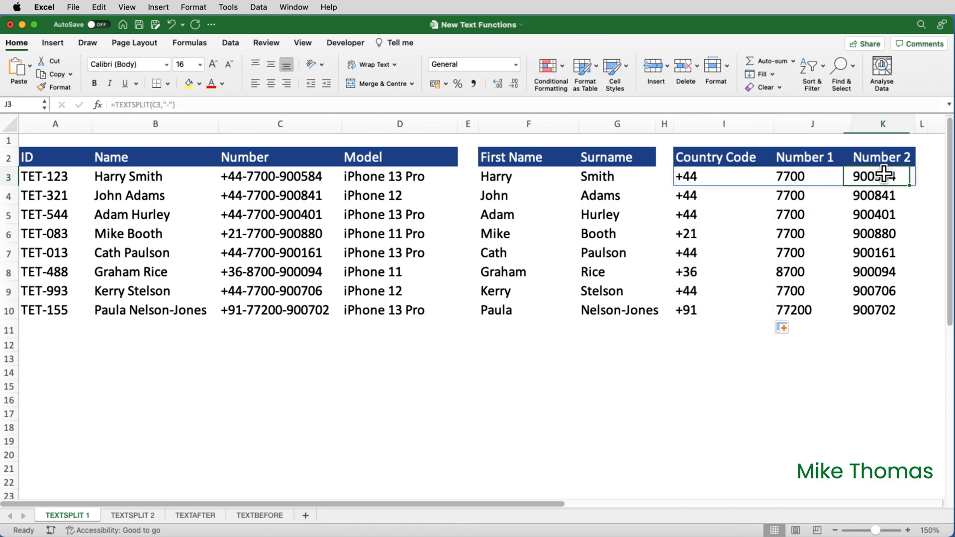
left_click(881, 195)
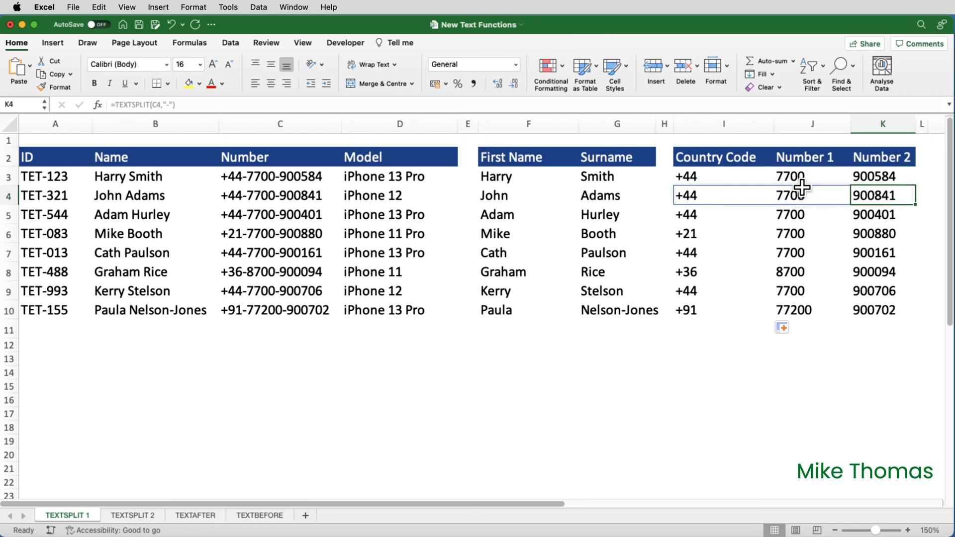
left_click(812, 214)
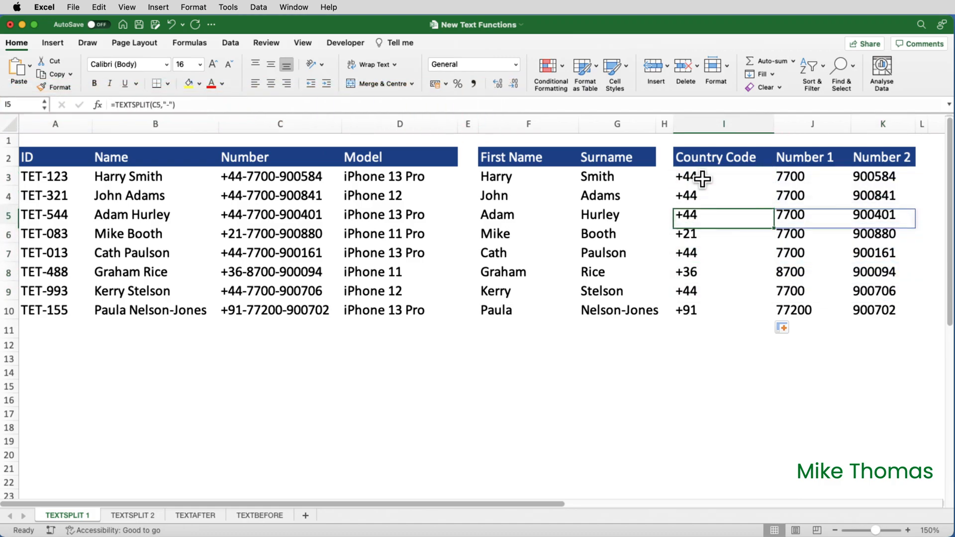
left_click(131, 515)
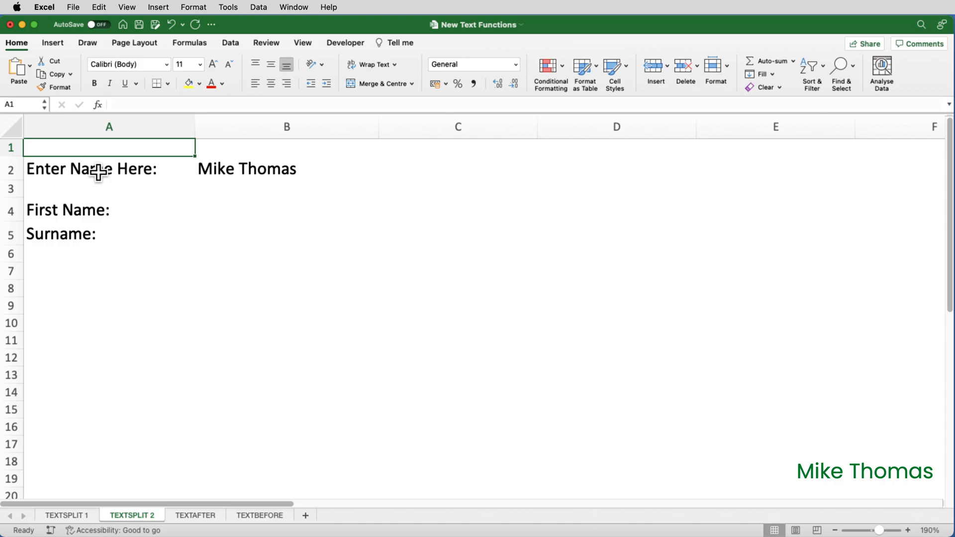
Step: Enter =TEXTSPLIT(B2,," ") in B4 to stack Mike and Thomas, then open TEXTAFTER
left_click(287, 210)
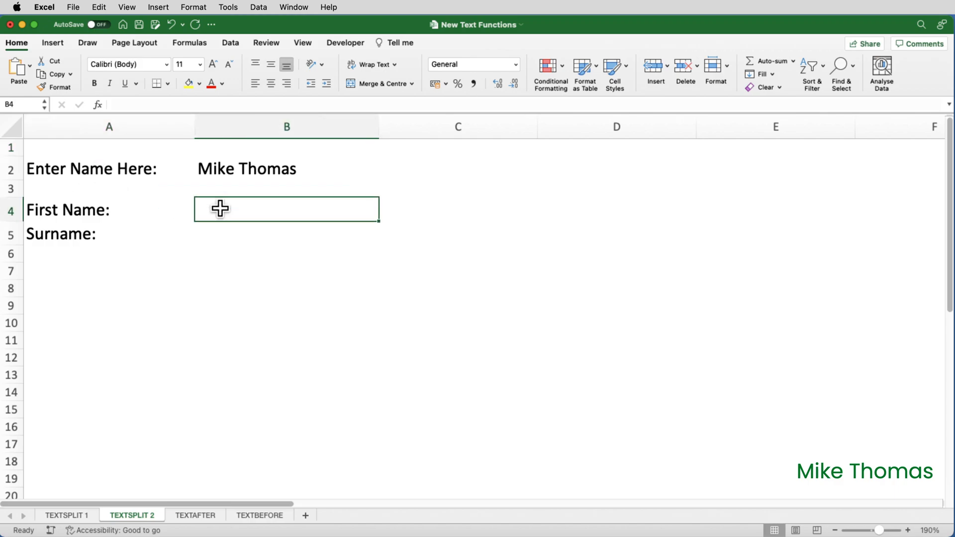
type("=te")
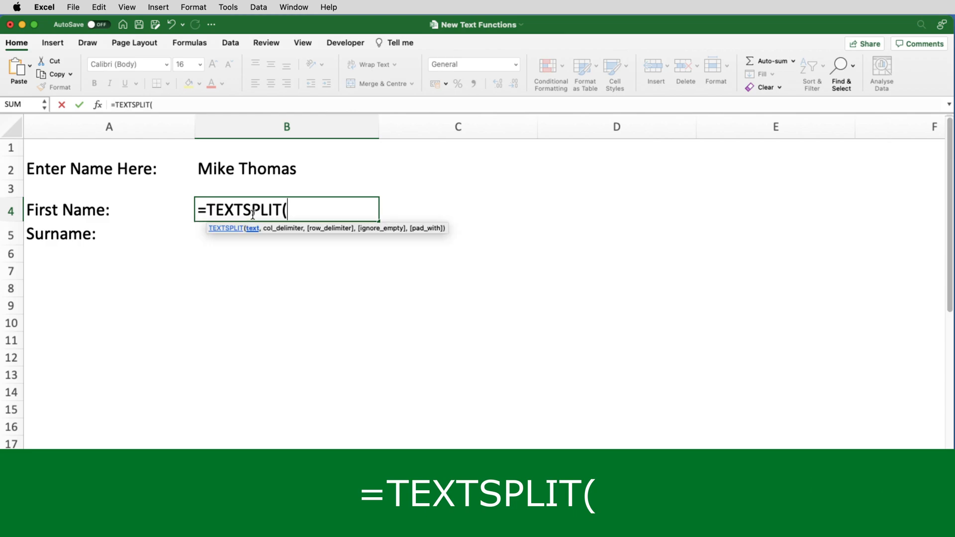
left_click(286, 169)
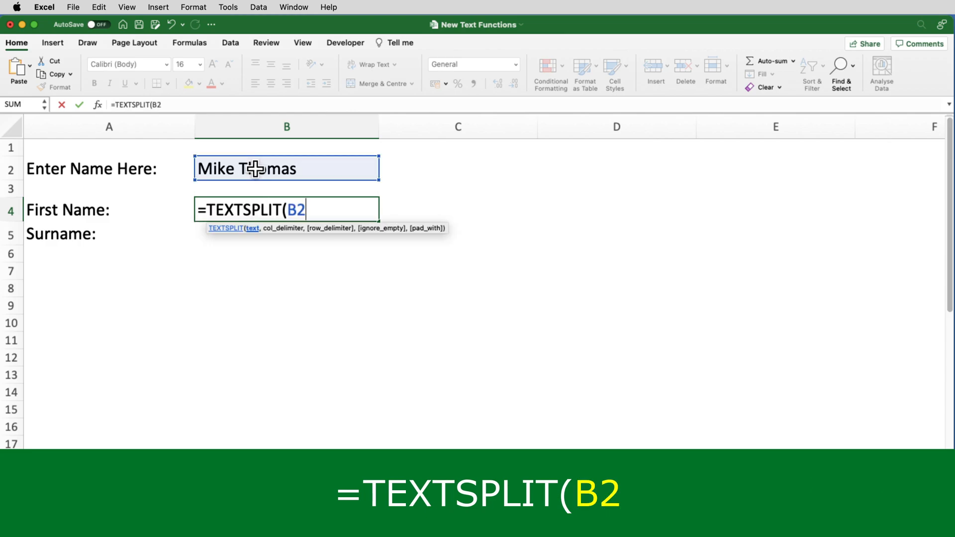
type(",")
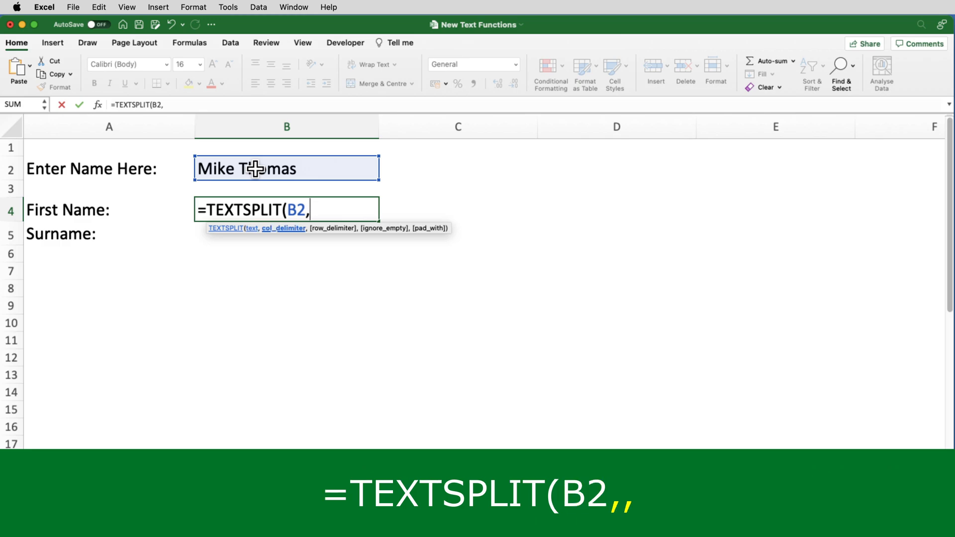
type(",")
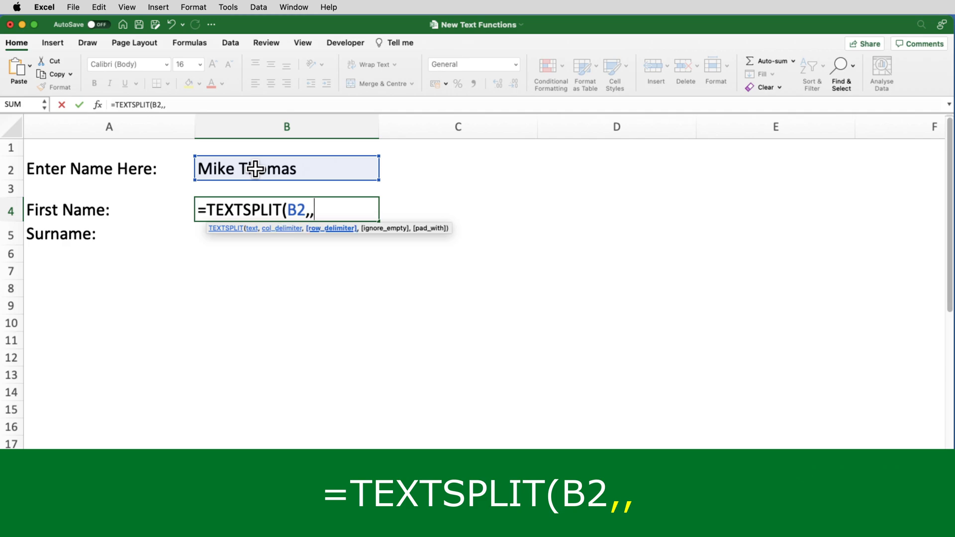
type("\" \")")
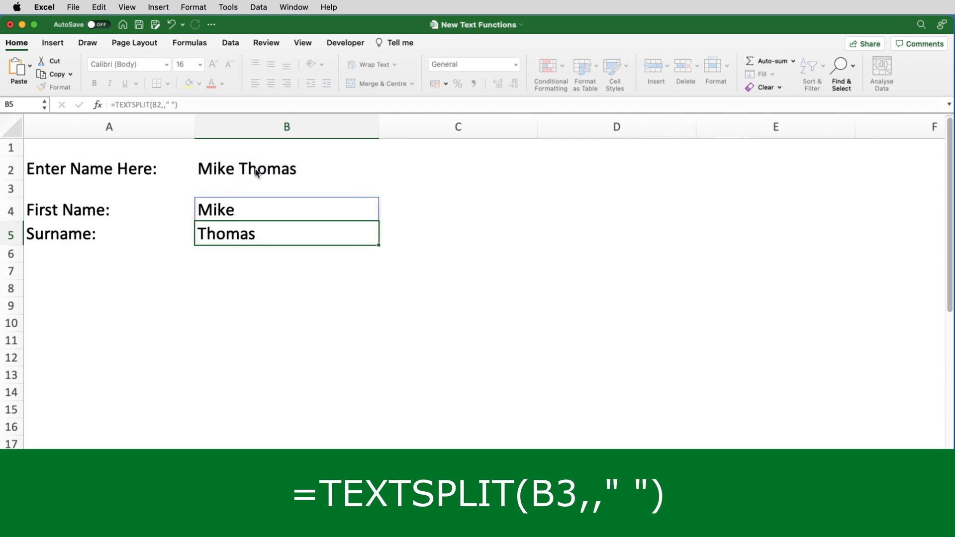
left_click(195, 515)
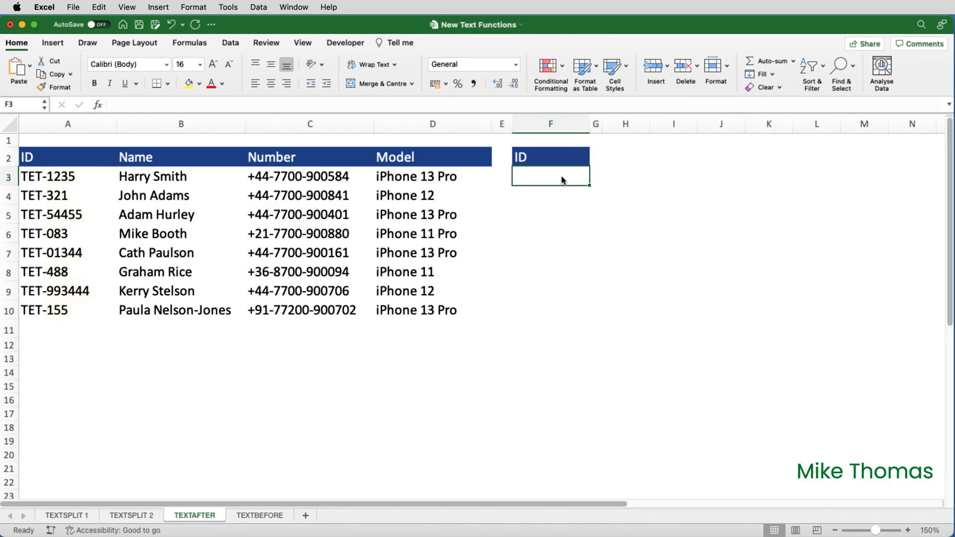
Step: Enter =TEXTAFTER(A3,"-") in F3 and add ID TET-3333 in A11
type("=text")
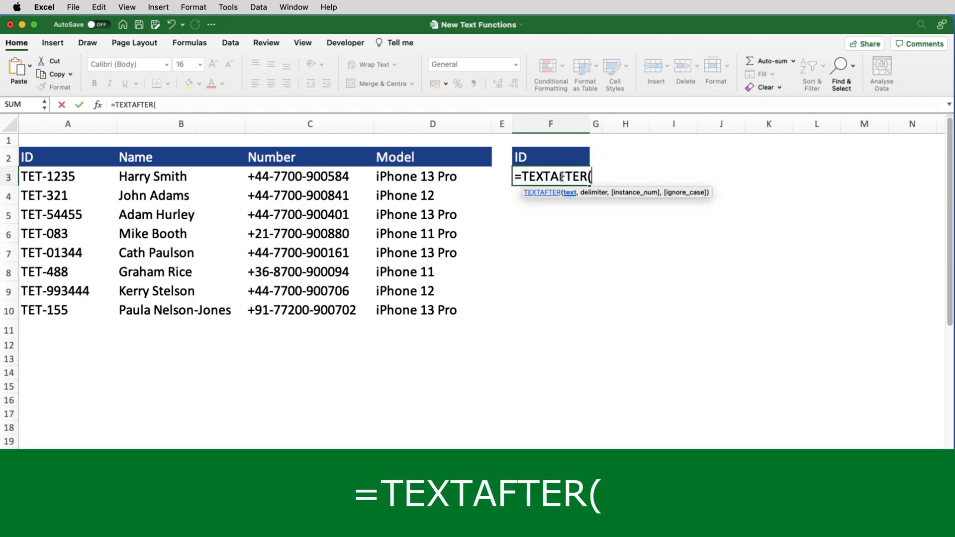
left_click(67, 177)
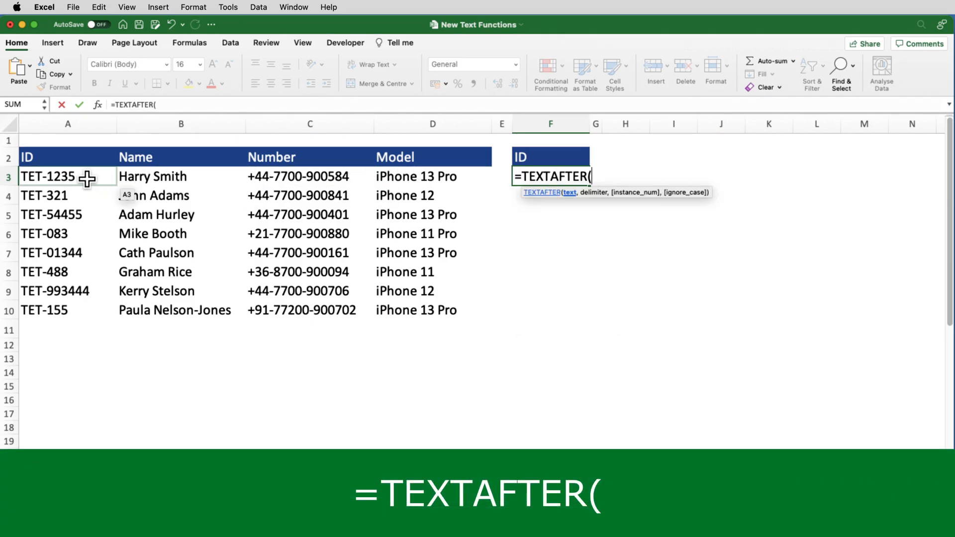
left_click(67, 176)
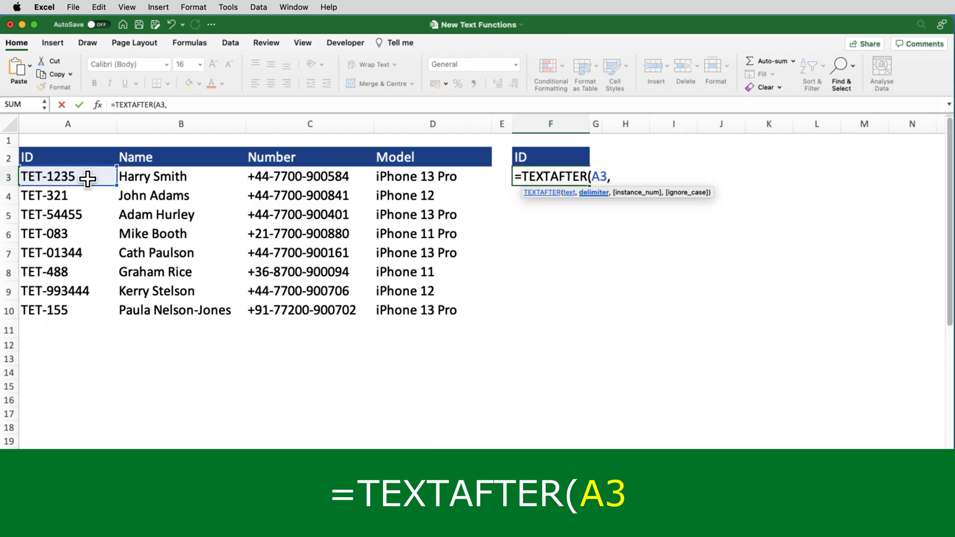
type("\"-\"")
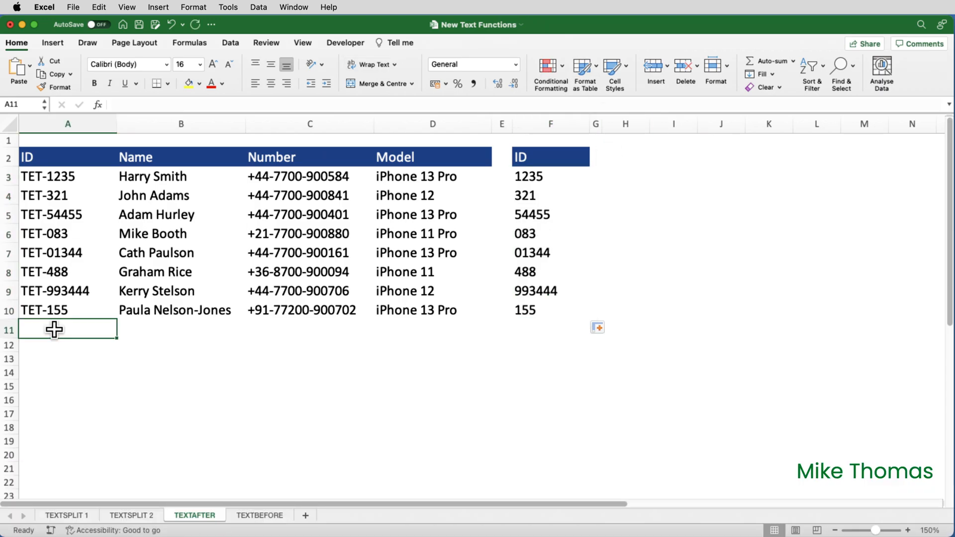
type("TET")
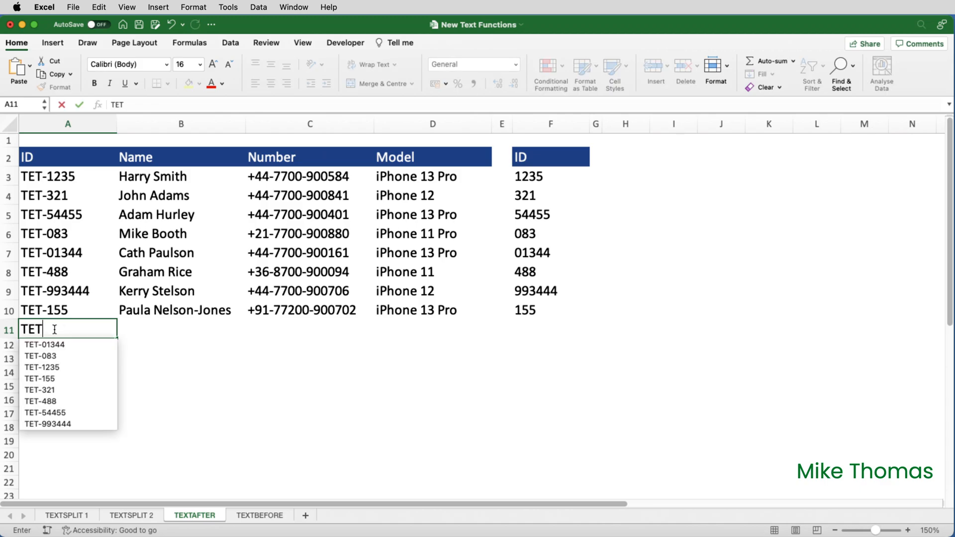
type("3333")
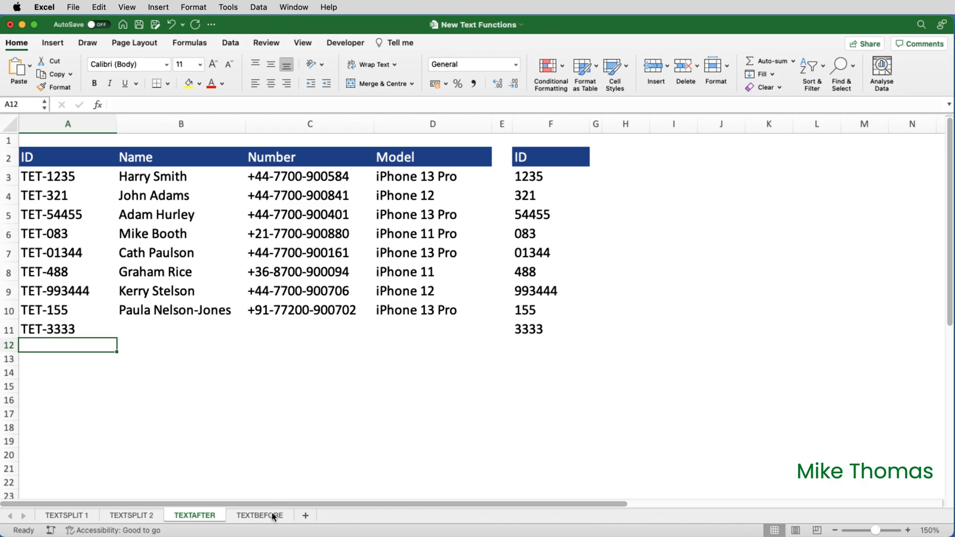
Step: On the TEXTBEFORE sheet, enter =TEXTBEFORE(C3,"-") in F3 and fill it to F10
left_click(258, 516)
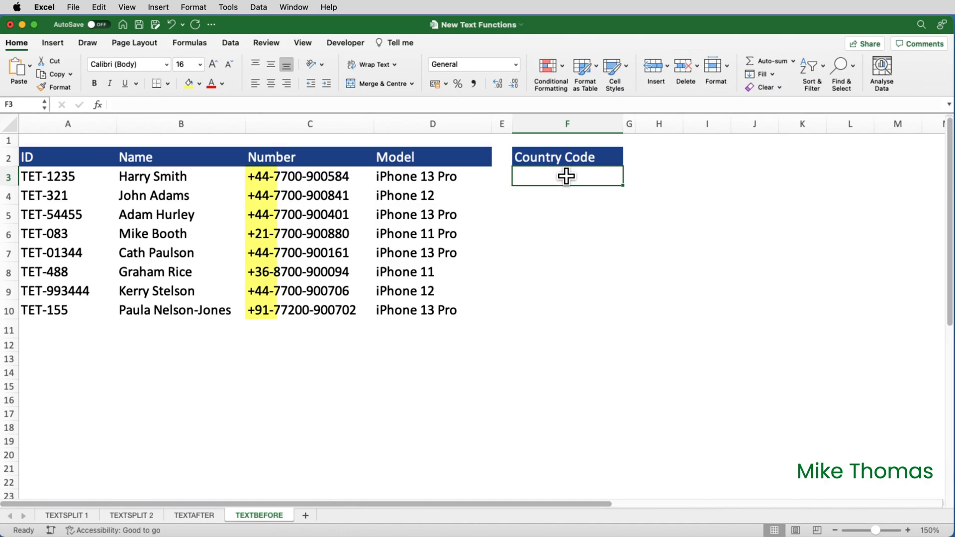
type("=text")
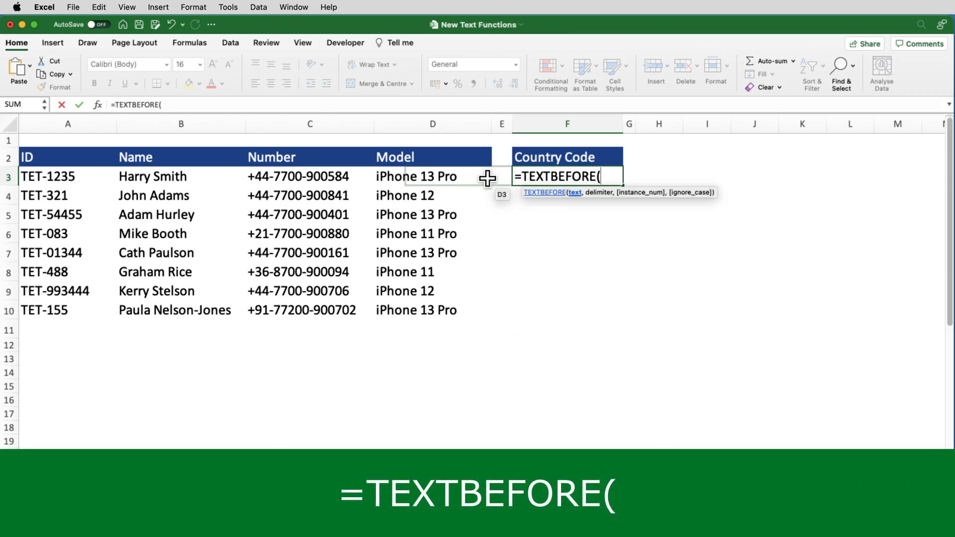
left_click(310, 176)
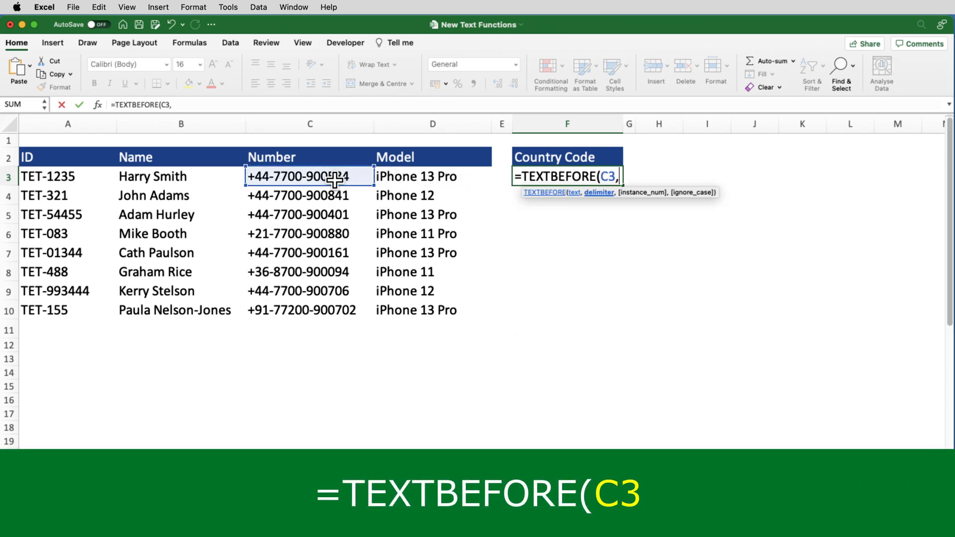
type("\"")
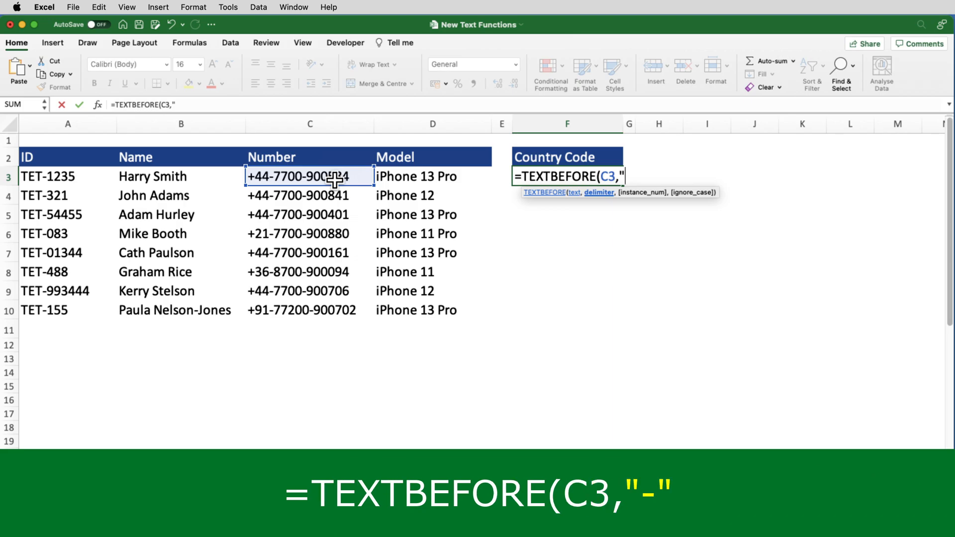
type("-")
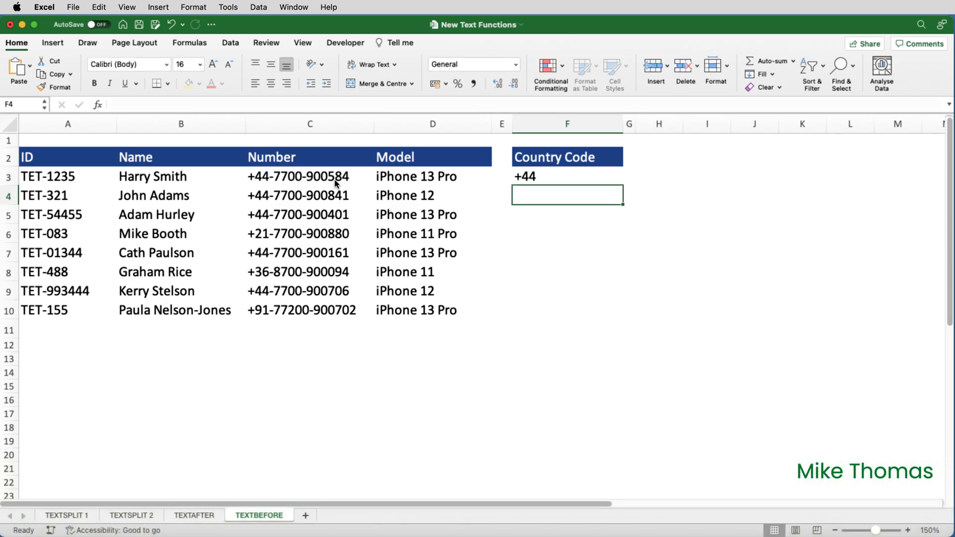
left_click(551, 177)
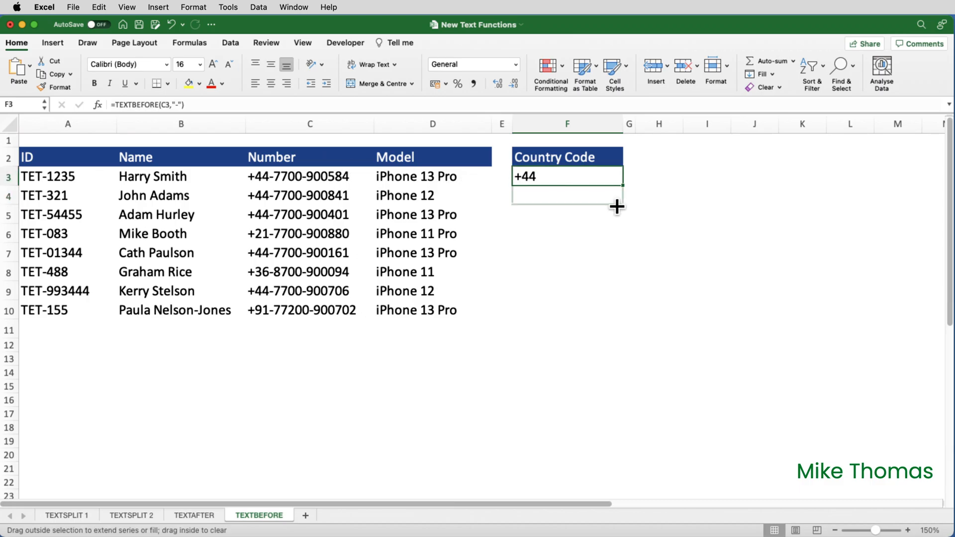
left_click_drag(616, 207, 617, 310)
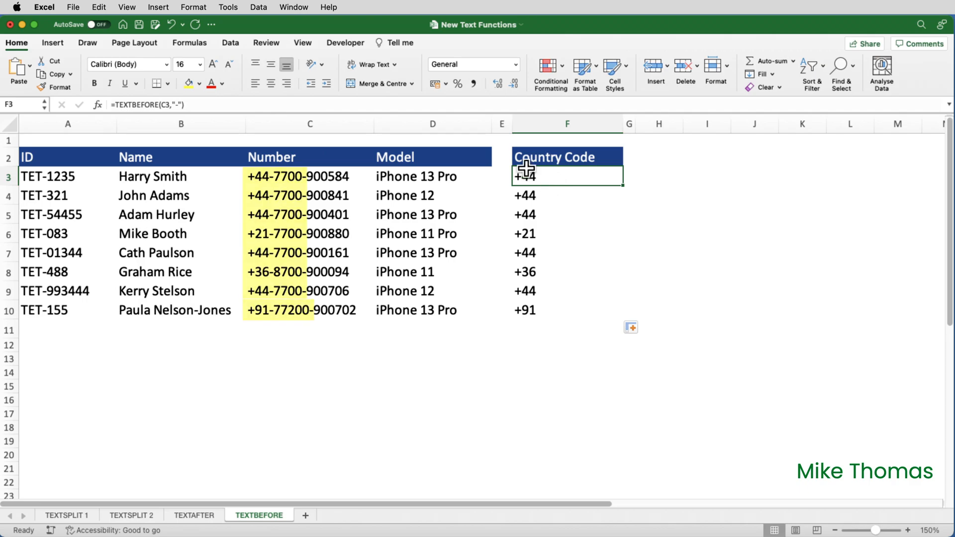
Step: Add instance number 2 to the F3 TEXTBEFORE formula to use the second dash
double_click(567, 176)
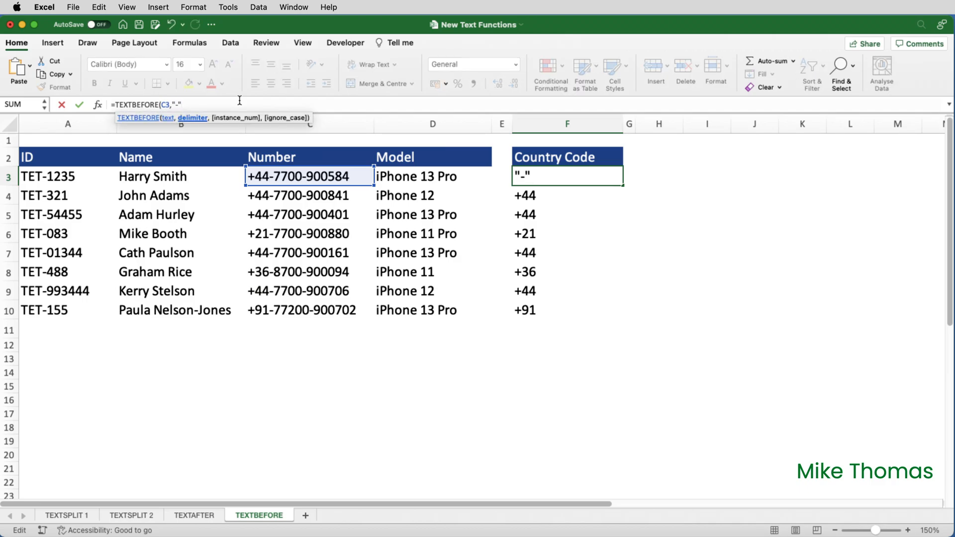
type(",")
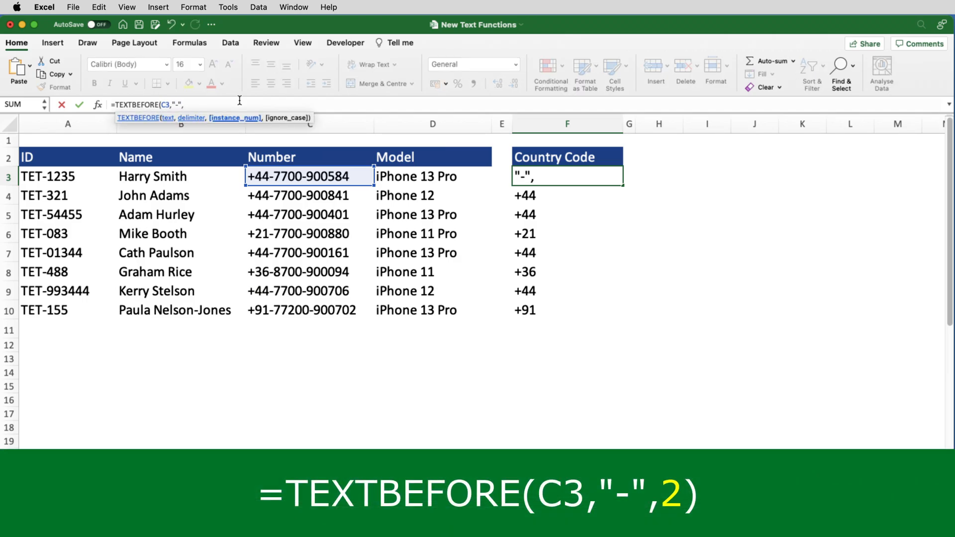
type("2")
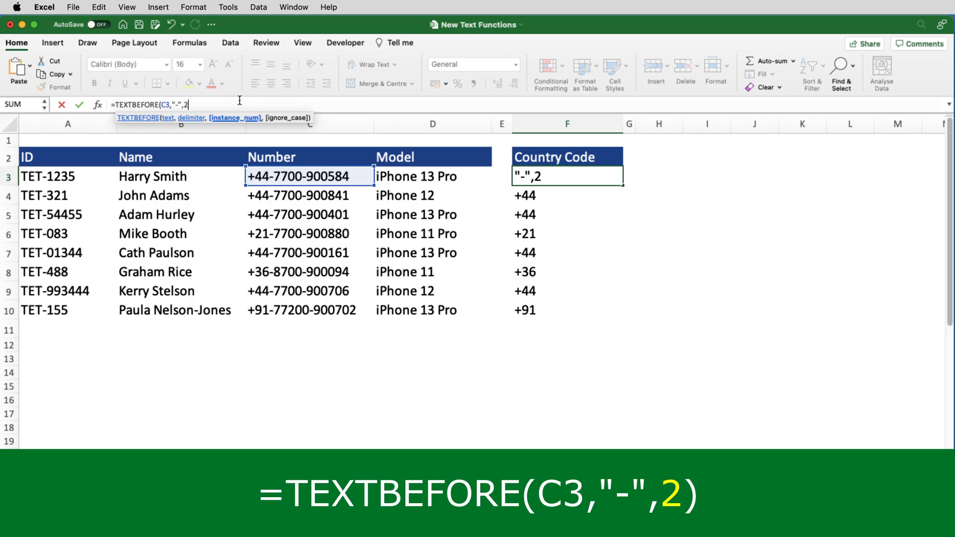